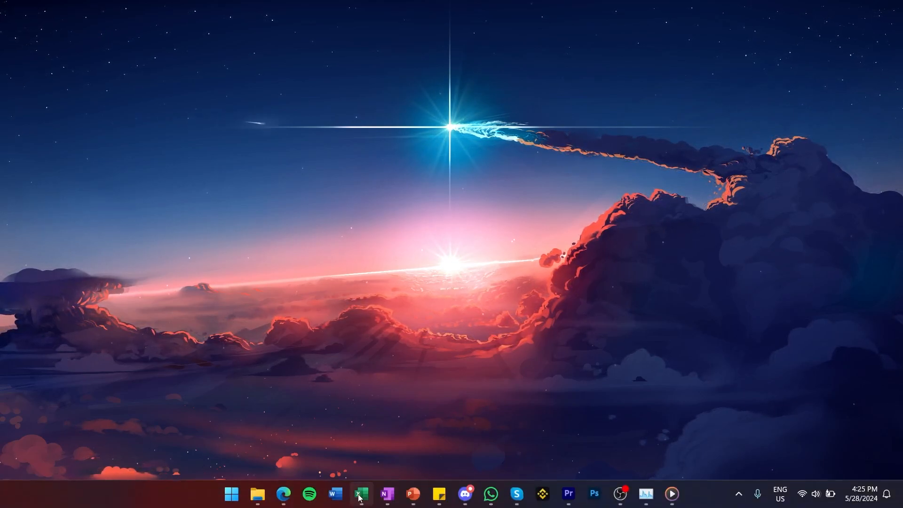
- Launch Excel from the taskbar to get a blank Book1 workbook
{"action": "left_click", "coordinate": [361, 494]}
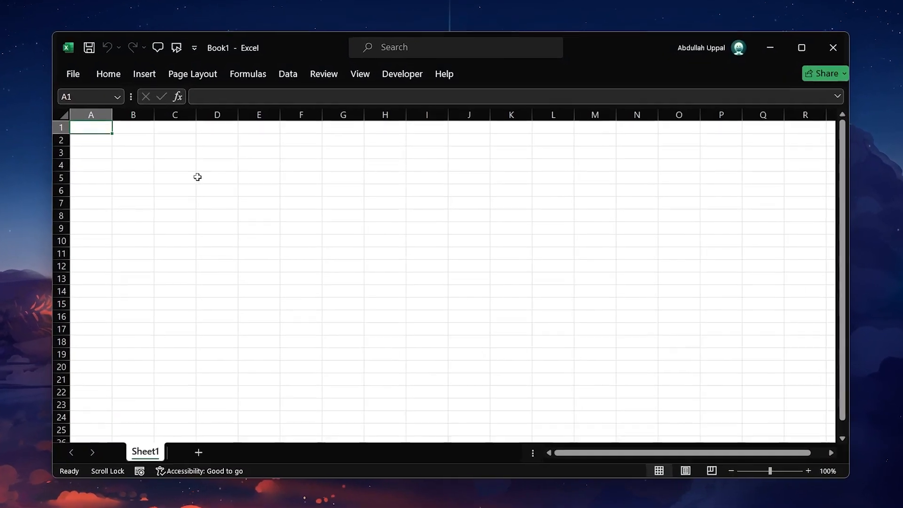
- Open File > Options and go to the Language category
{"action": "left_click", "coordinate": [72, 74]}
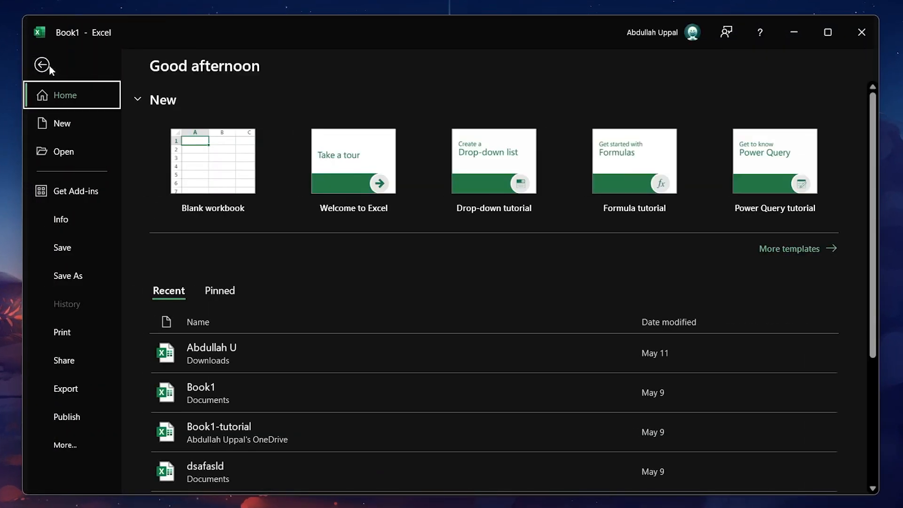
{"action": "left_click", "coordinate": [65, 445]}
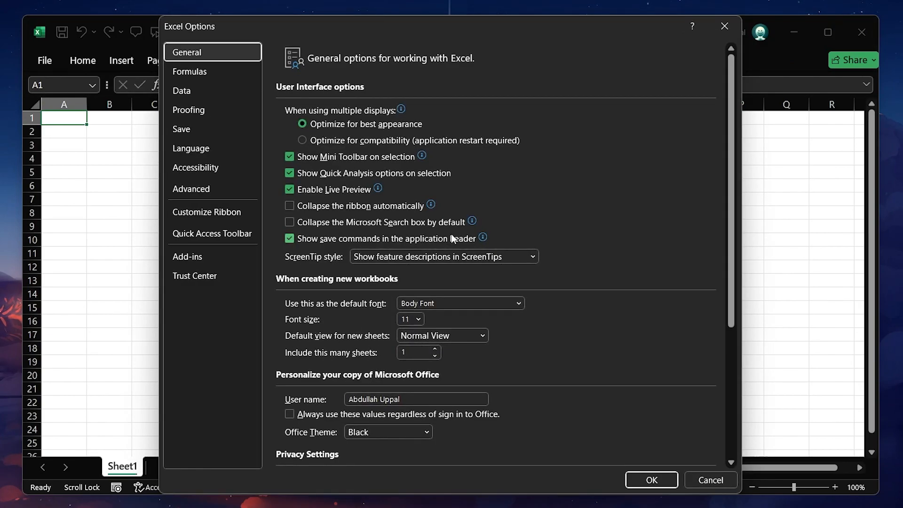
{"action": "mouse_move", "coordinate": [460, 232]}
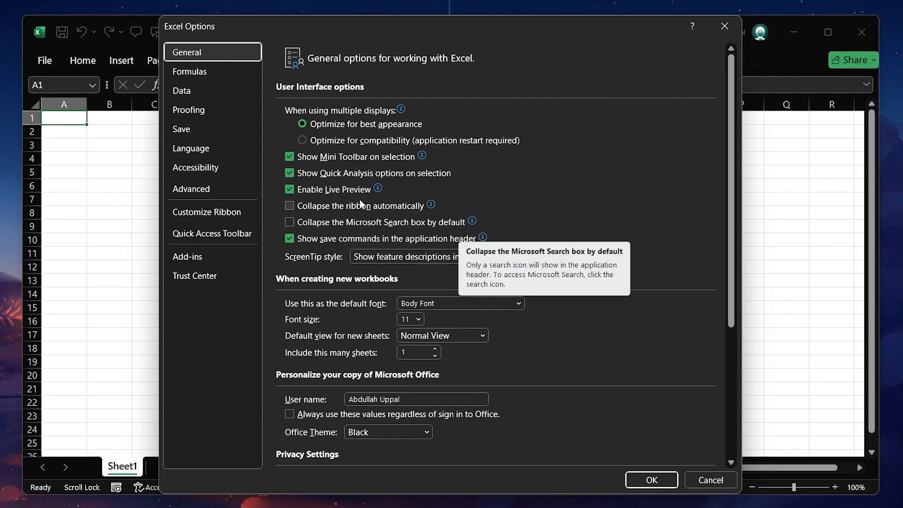
{"action": "mouse_move", "coordinate": [226, 264]}
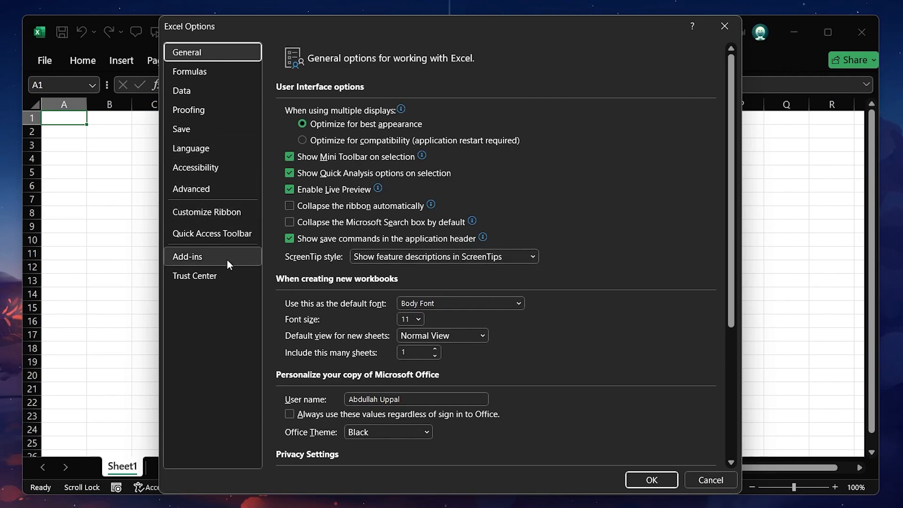
{"action": "left_click", "coordinate": [191, 148]}
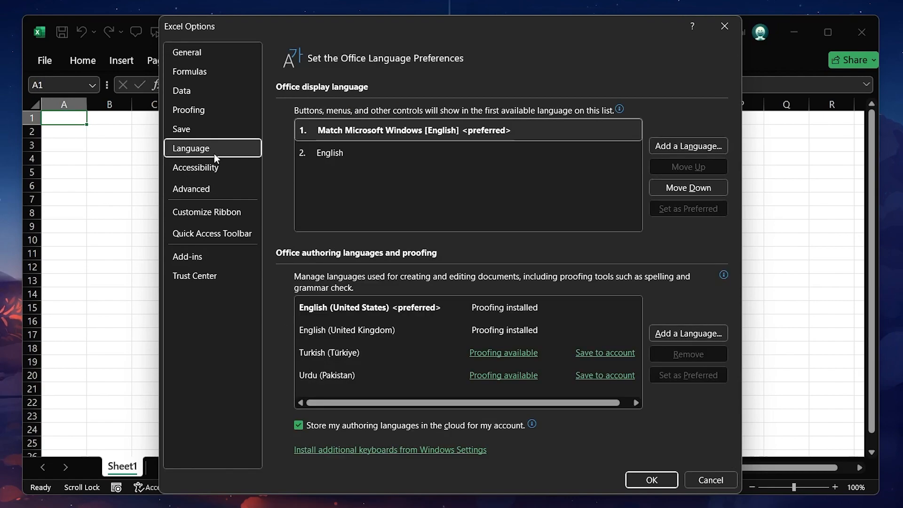
{"action": "mouse_move", "coordinate": [673, 141]}
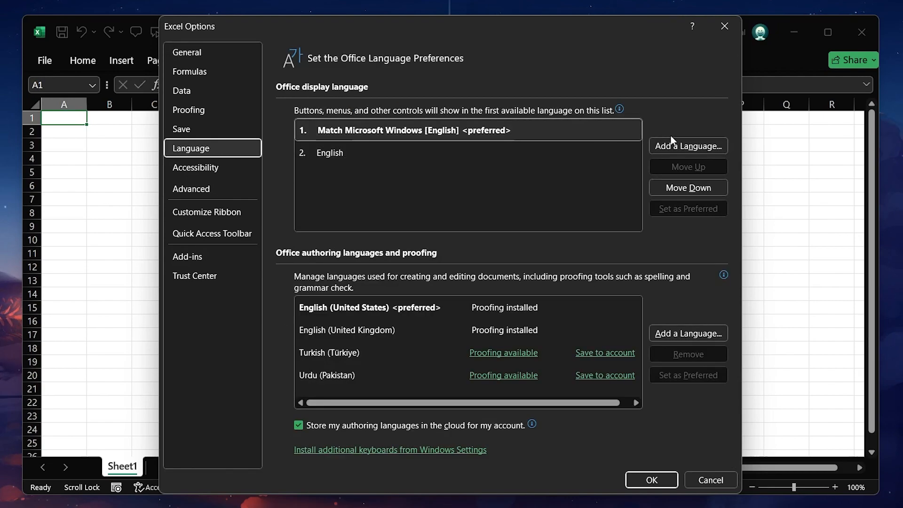
- Add a display language and scroll the list to Urdu
{"action": "left_click", "coordinate": [687, 146]}
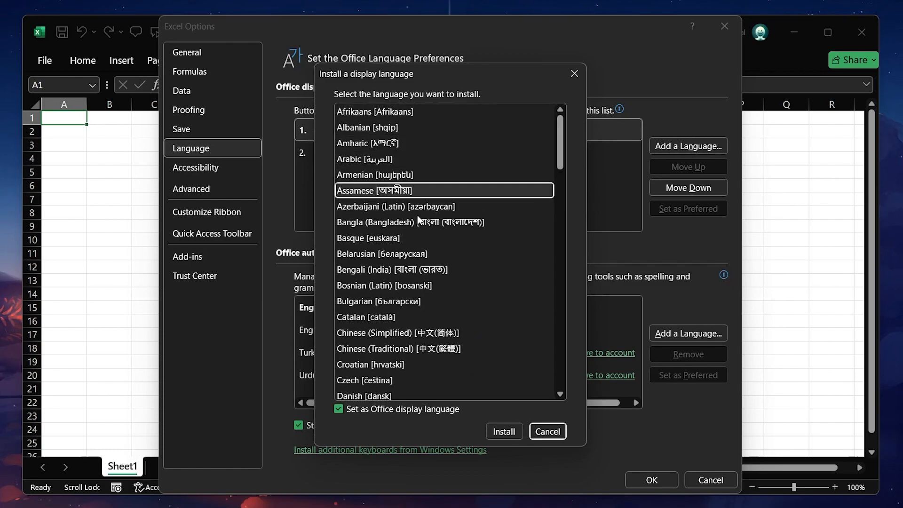
{"action": "scroll", "scroll_direction": "down", "scroll_amount": 3}
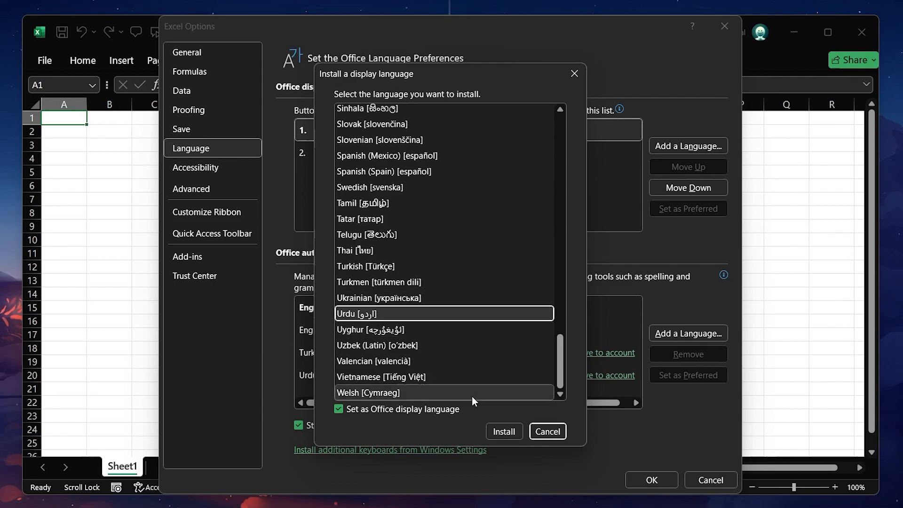
- Install Urdu as the display language and confirm the language download
{"action": "left_click", "coordinate": [503, 430]}
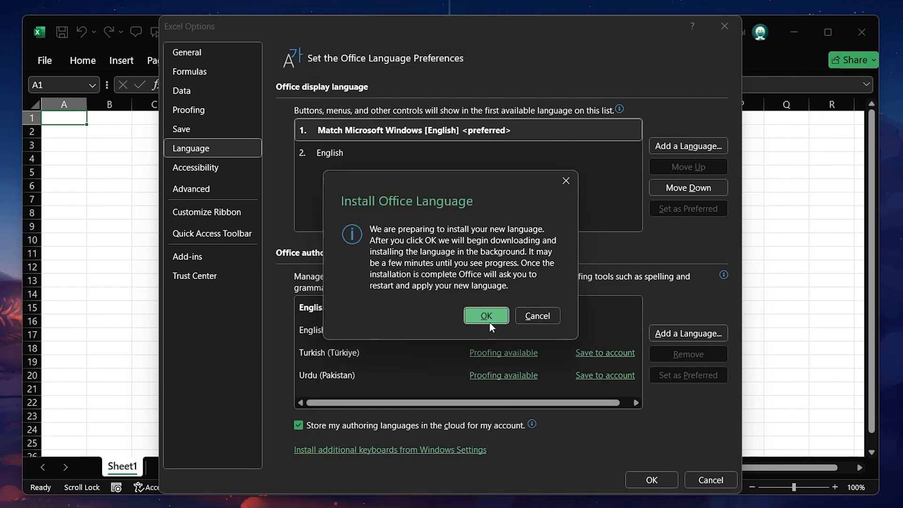
{"action": "left_click", "coordinate": [486, 315]}
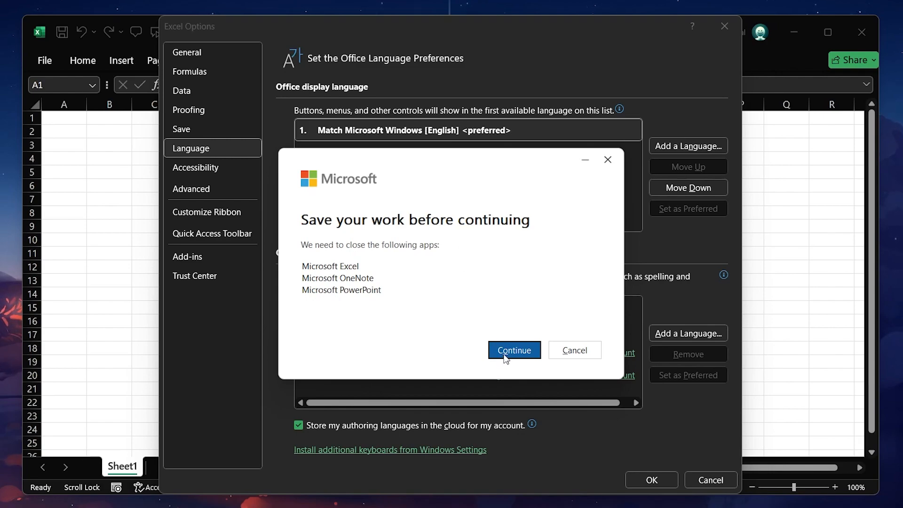
- Let Office close its apps to finish the update, then dismiss the installed notice
{"action": "left_click", "coordinate": [513, 350]}
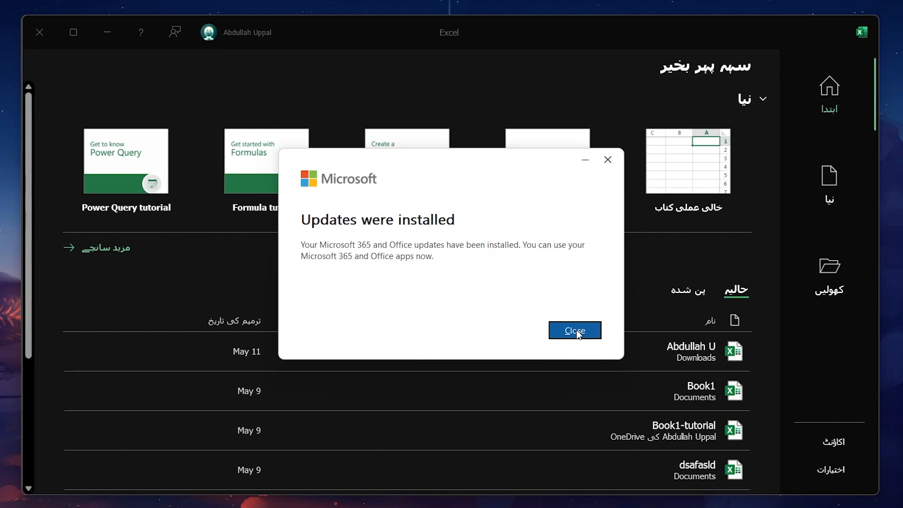
{"action": "left_click", "coordinate": [574, 330]}
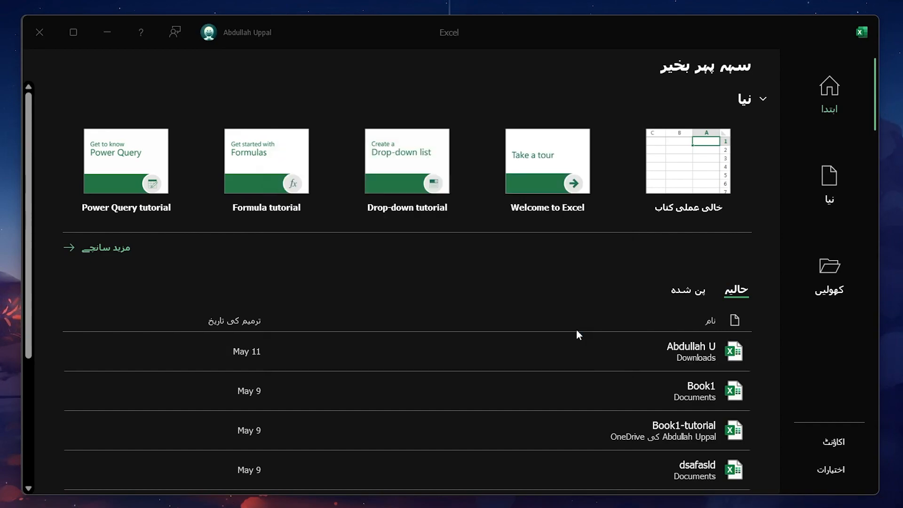